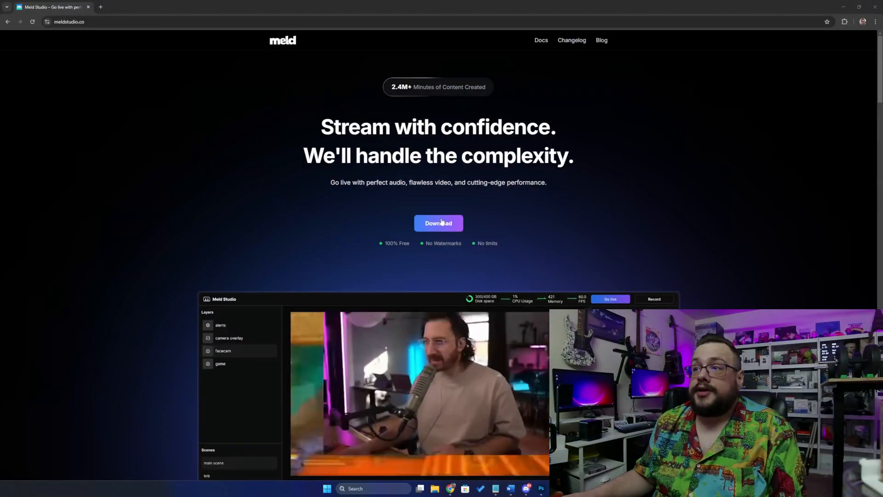
# Step: Download the Meld Studio installer from meldstudio.co and browse the feature sections
pyautogui.click(438, 222)
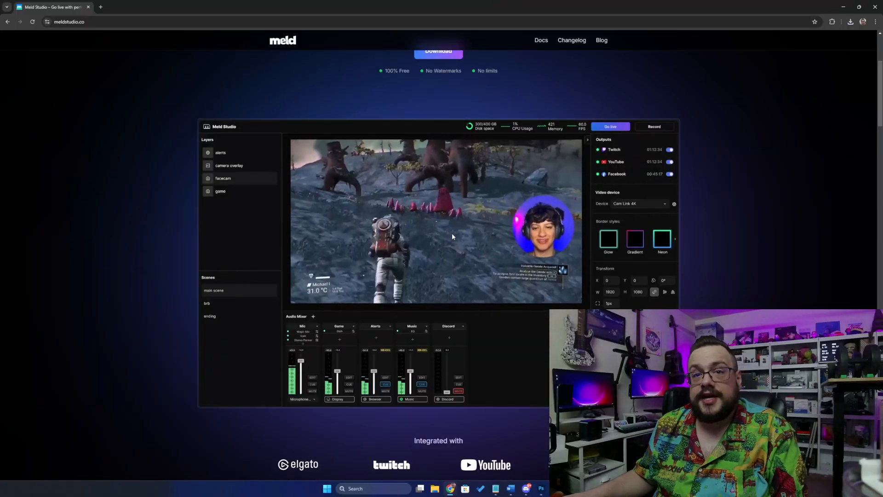
pyautogui.scroll(-3)
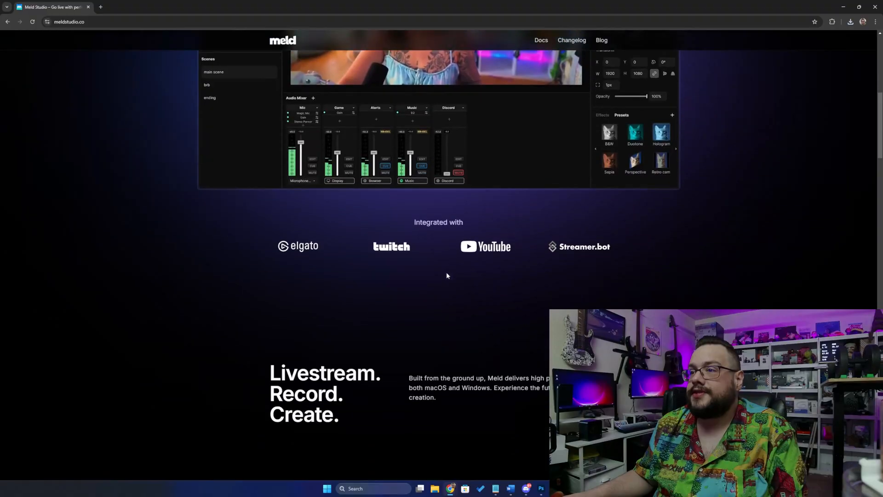
pyautogui.scroll(-3)
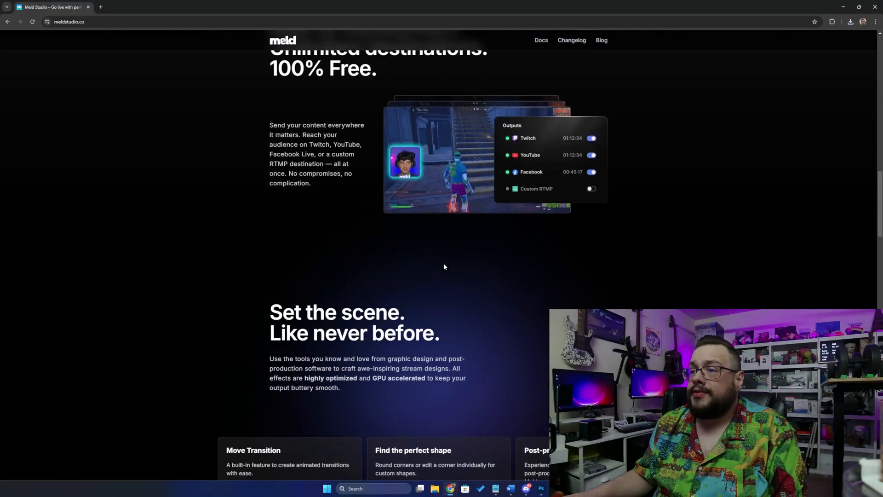
pyautogui.scroll(-3)
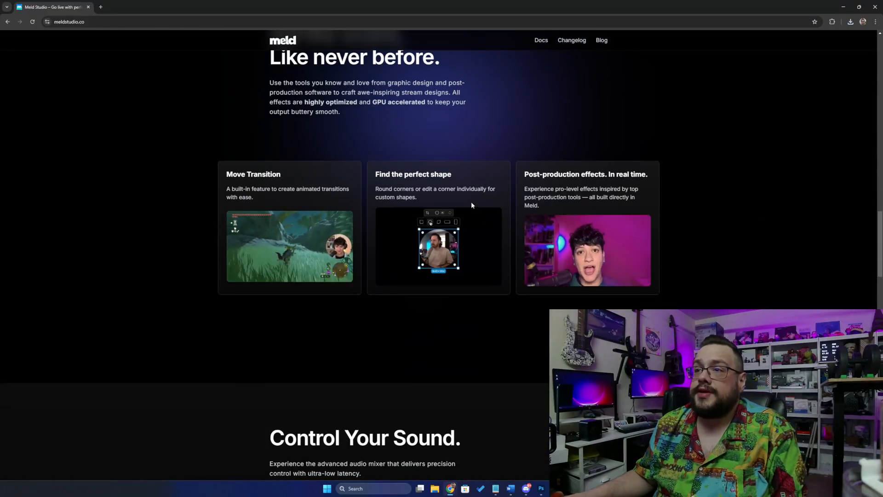
pyautogui.scroll(-3)
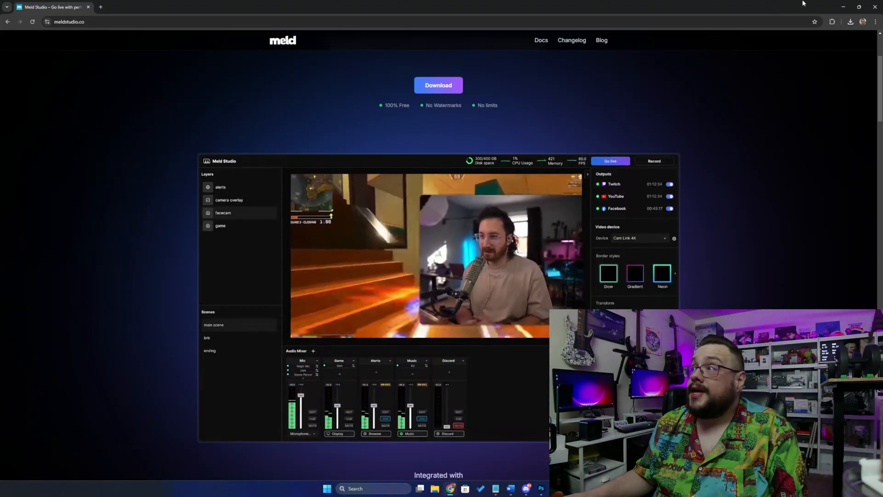
# Step: Run the downloaded MeldStudio.beta .appinstaller from Chrome's download history
pyautogui.click(851, 22)
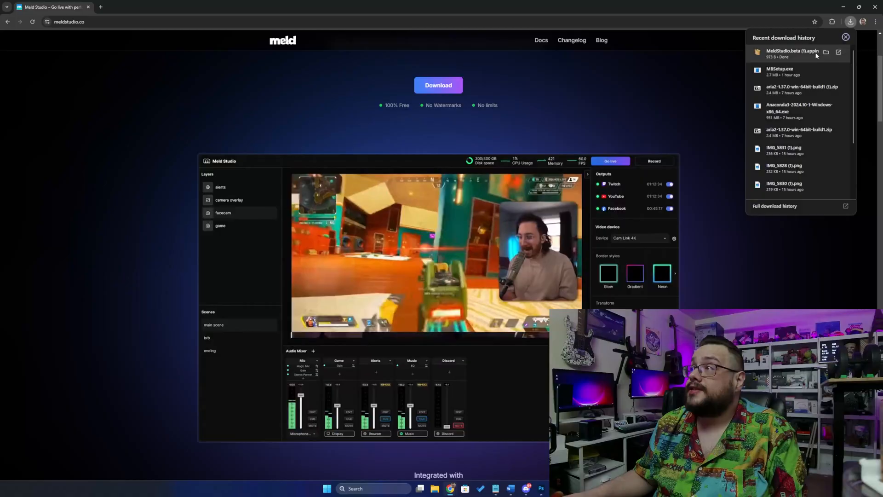
pyautogui.click(792, 51)
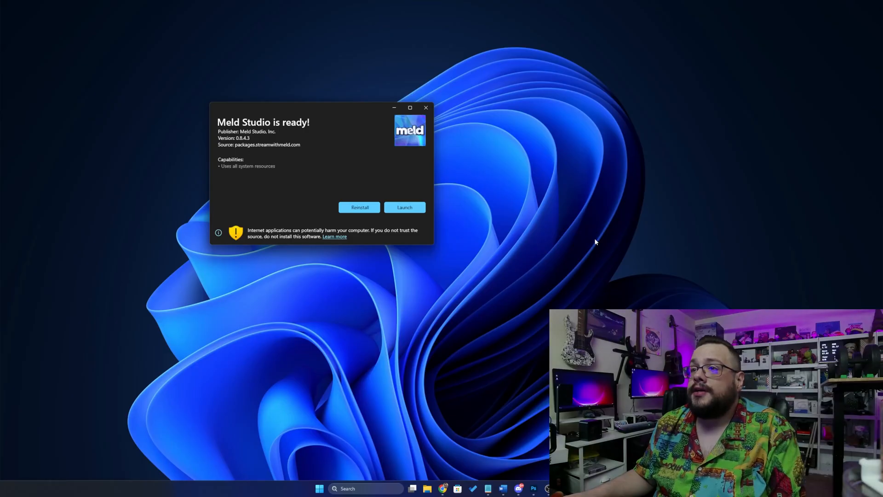
# Step: Launch Meld Studio, capture the Elgato Facecam Pro and enlarge its layer to fill the 3840 × 2160 canvas
pyautogui.click(405, 208)
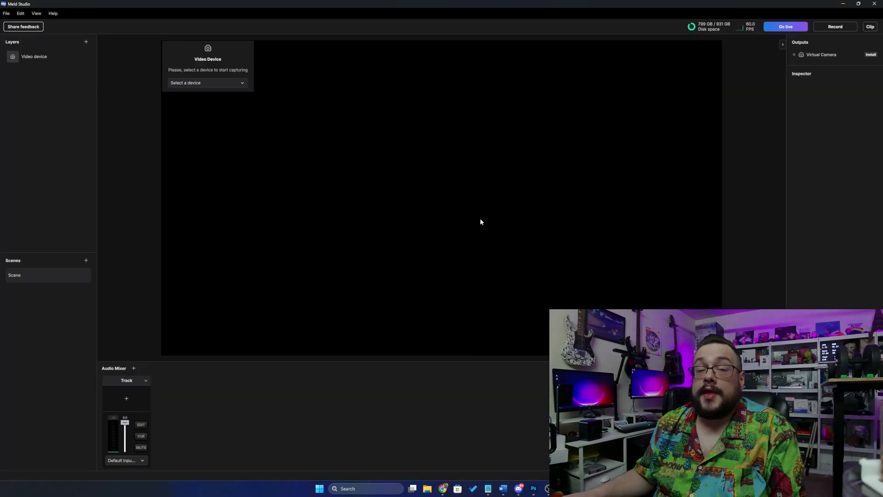
pyautogui.click(208, 83)
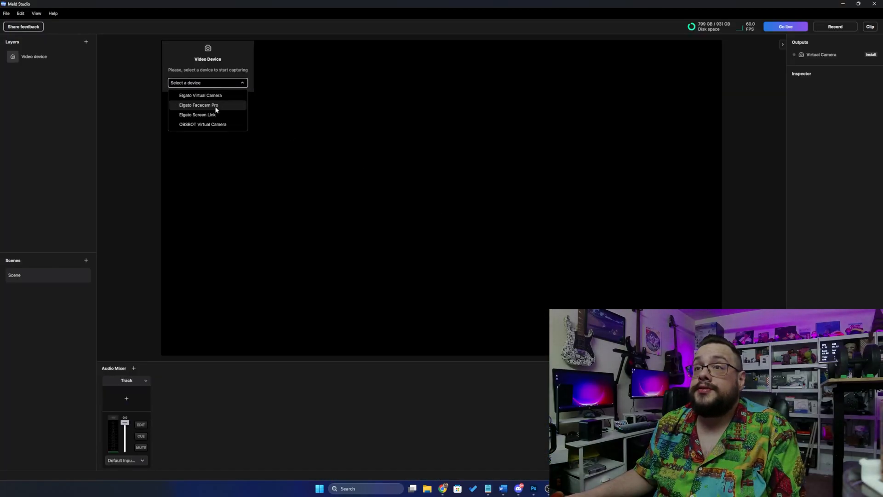
pyautogui.click(199, 105)
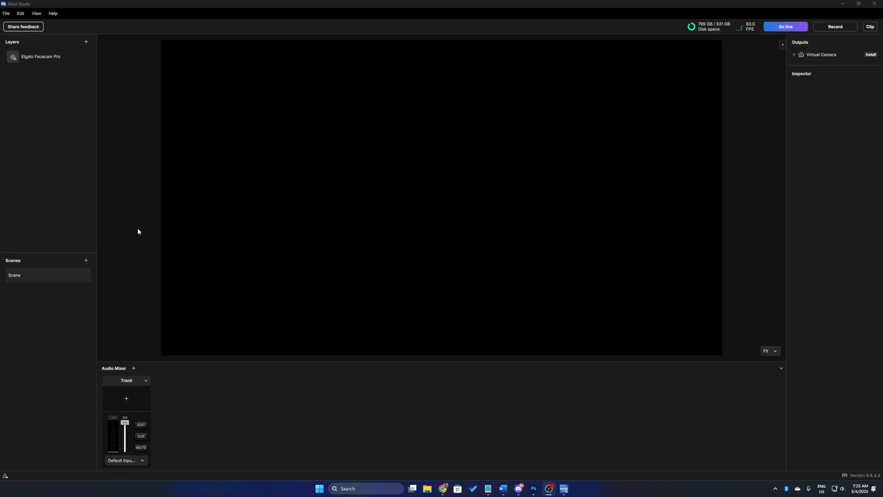
pyautogui.click(42, 56)
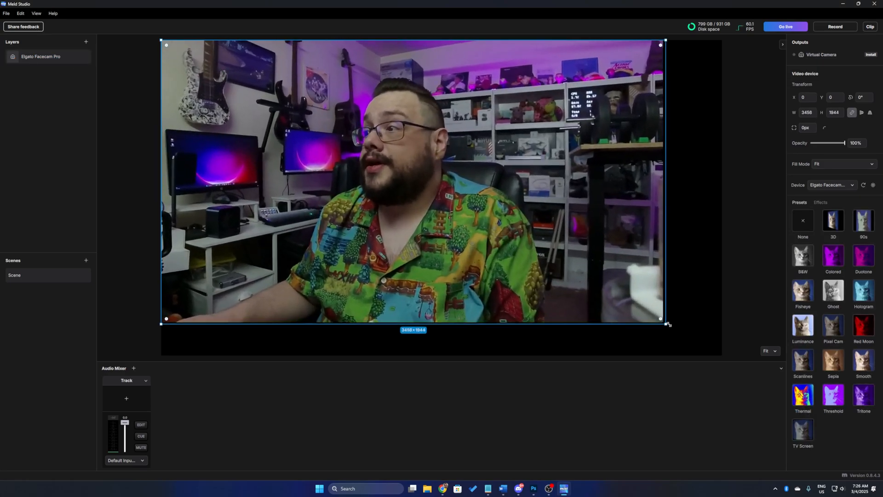
pyautogui.moveTo(664, 319); pyautogui.dragTo(709, 348)
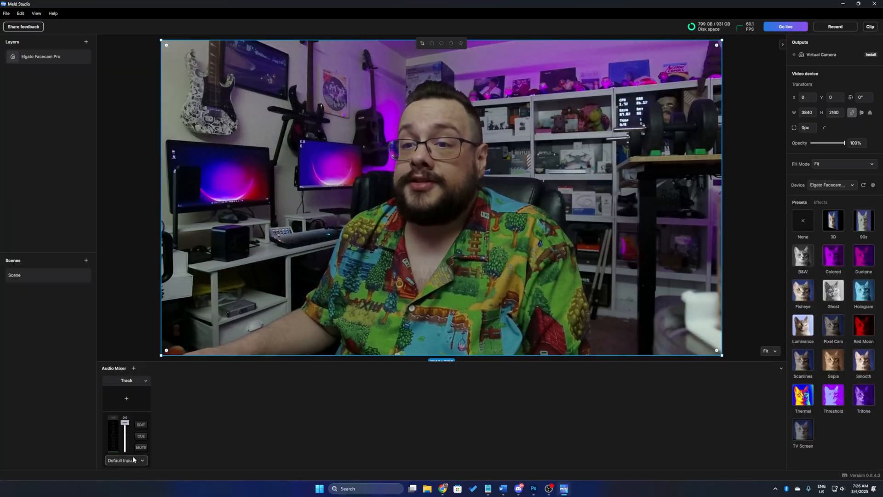
# Step: Set the audio track's input to Microphone (2- Shure MVX2U) so its meter registers sound
pyautogui.click(125, 460)
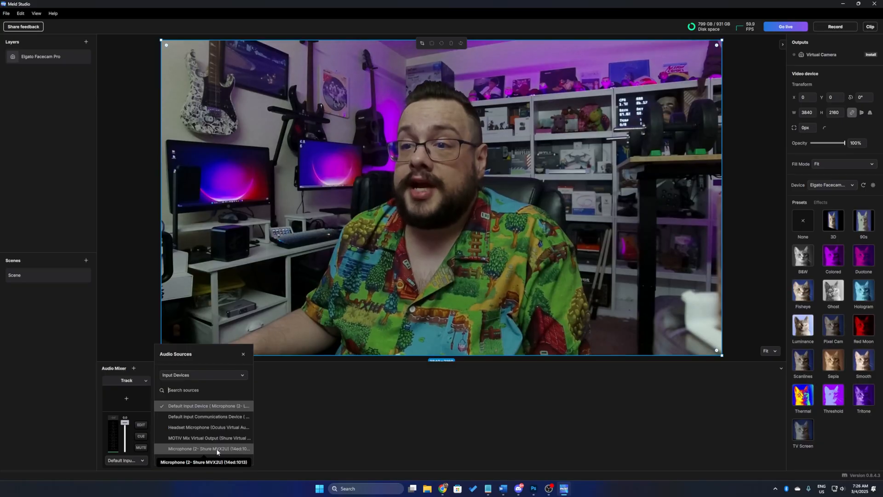
pyautogui.click(208, 449)
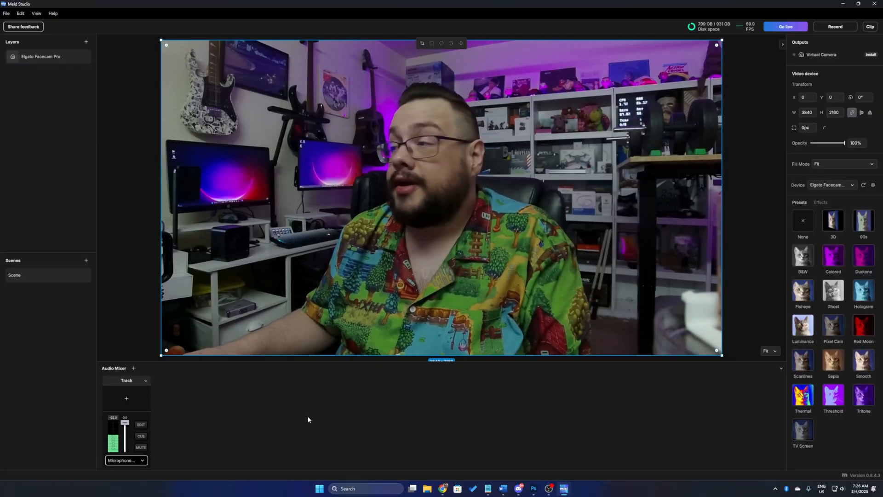
pyautogui.click(88, 42)
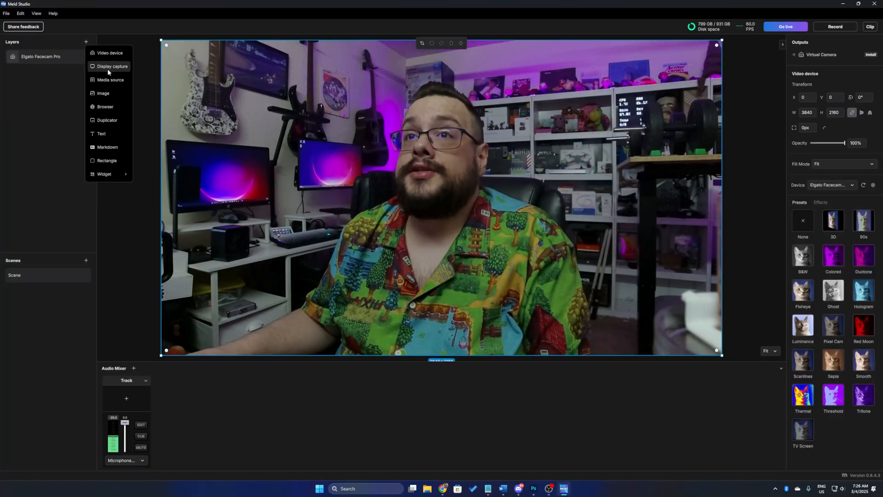
# Step: Add a display capture of the LG ULTRAGEAR monitor and resize it on the canvas under the webcam
pyautogui.click(110, 67)
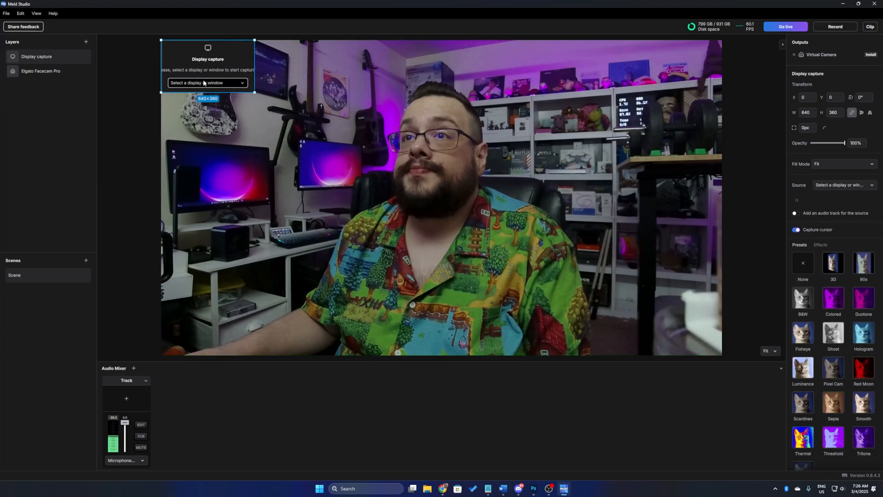
pyautogui.click(208, 83)
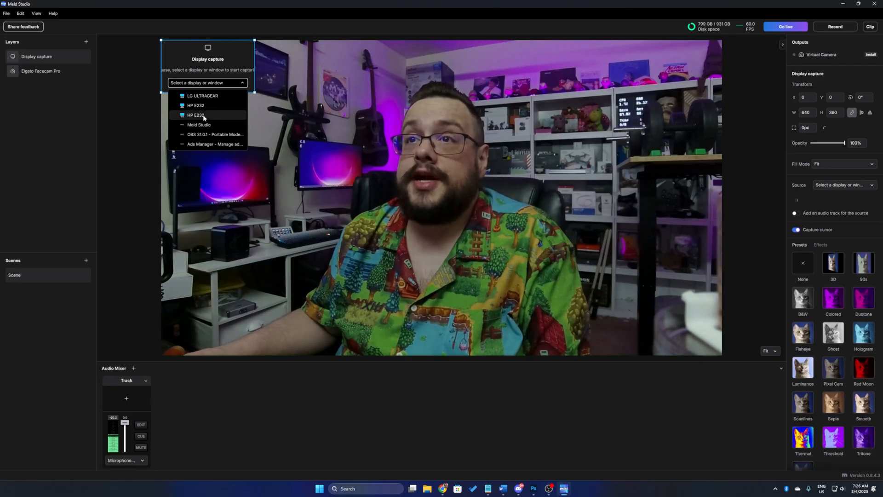
pyautogui.moveTo(215, 96)
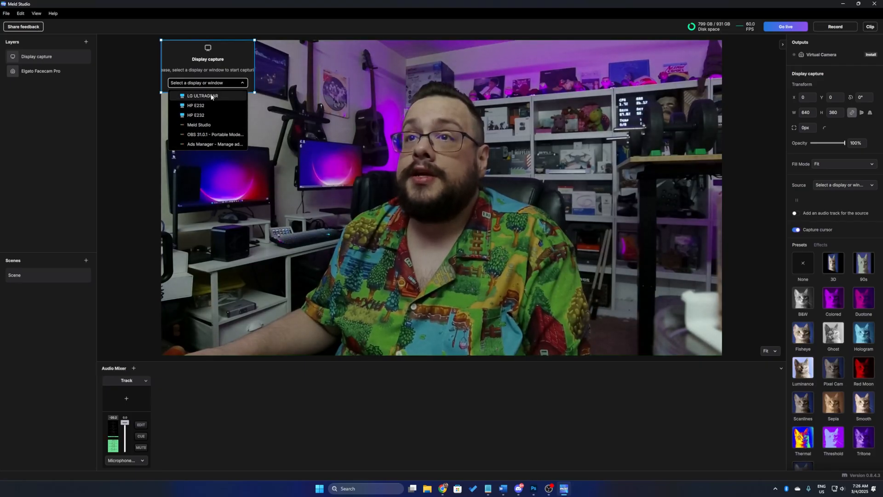
pyautogui.click(208, 96)
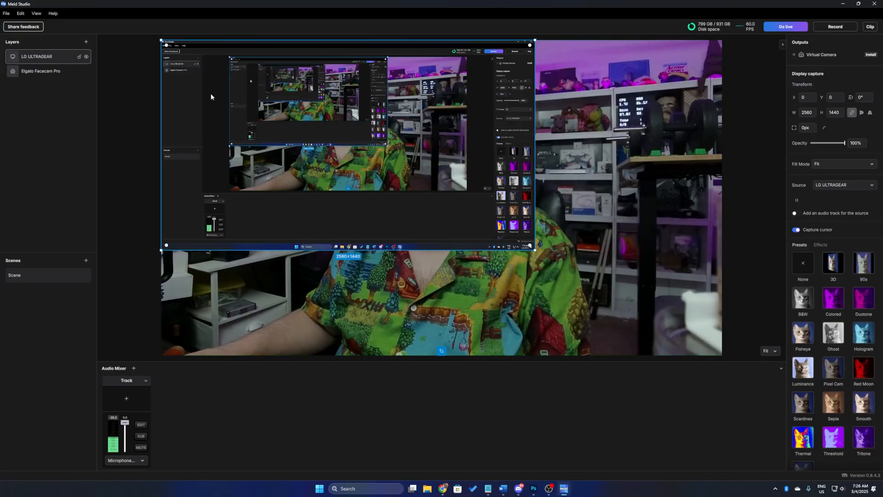
pyautogui.moveTo(534, 250); pyautogui.dragTo(550, 260)
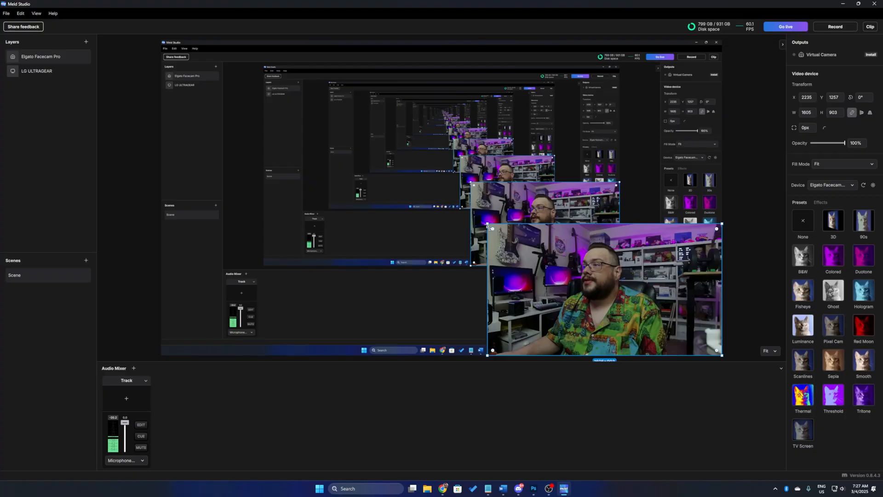
# Step: Enlarge the webcam layer slightly in the lower-right and add a second scene, Scene 1
pyautogui.click(39, 71)
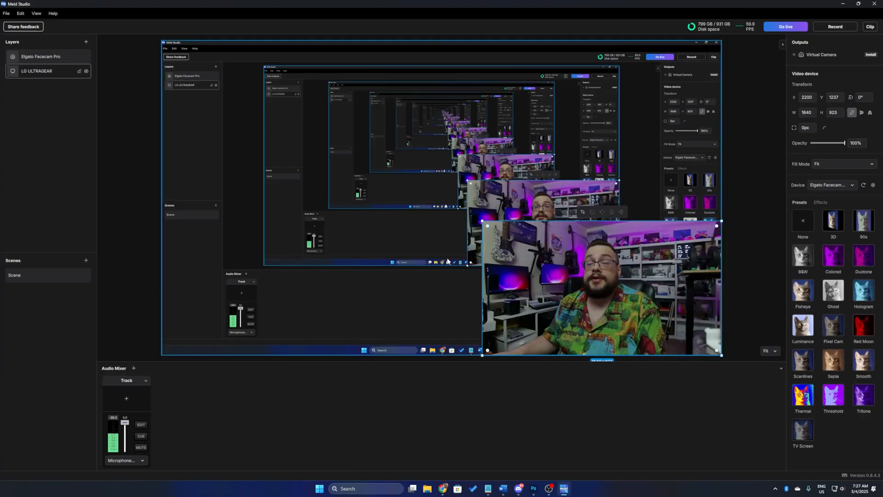
pyautogui.click(834, 222)
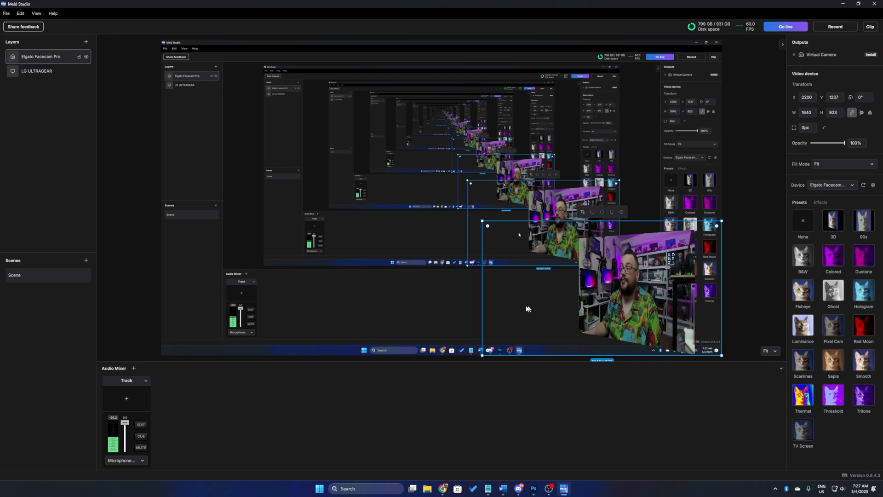
pyautogui.click(85, 260)
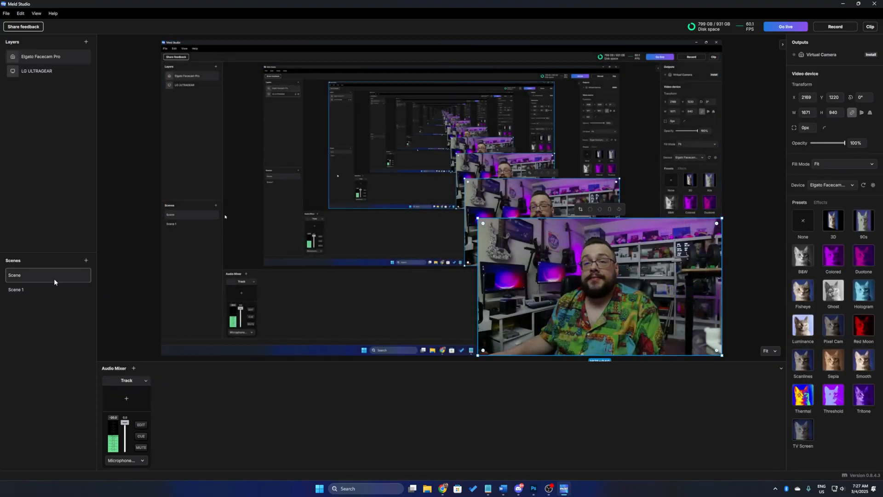
pyautogui.rightClick(28, 275)
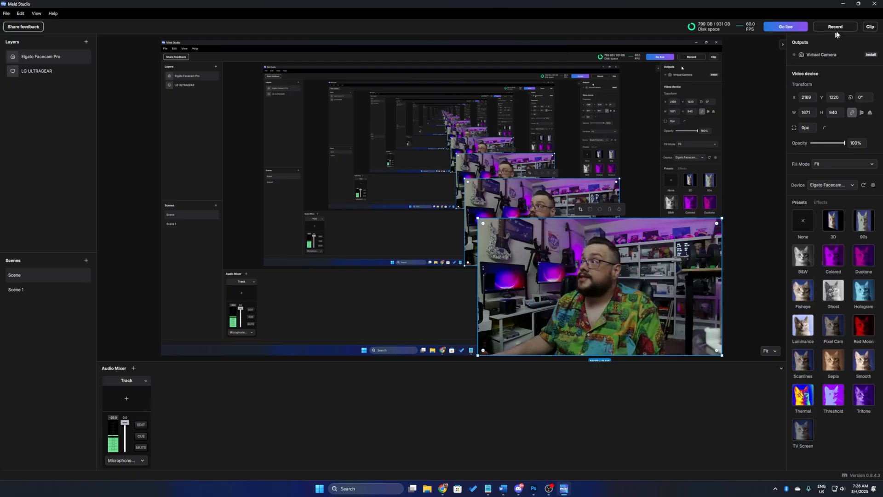
pyautogui.click(6, 13)
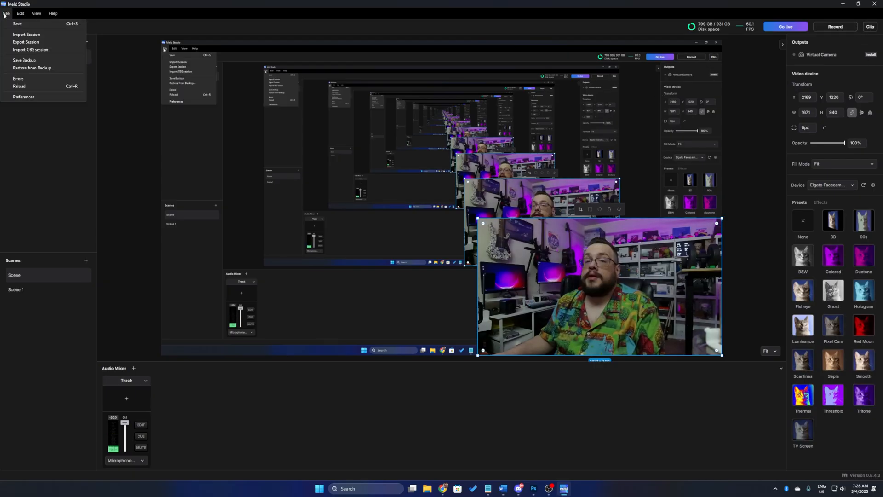
pyautogui.click(23, 96)
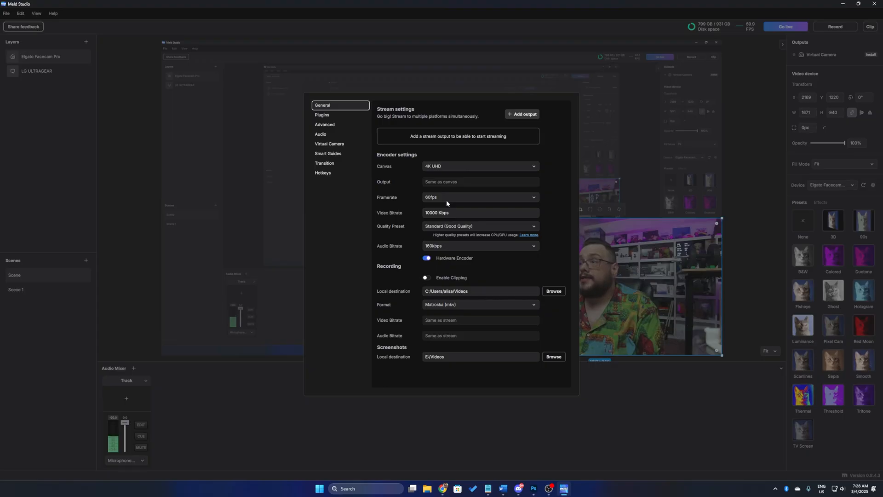
pyautogui.moveTo(484, 223)
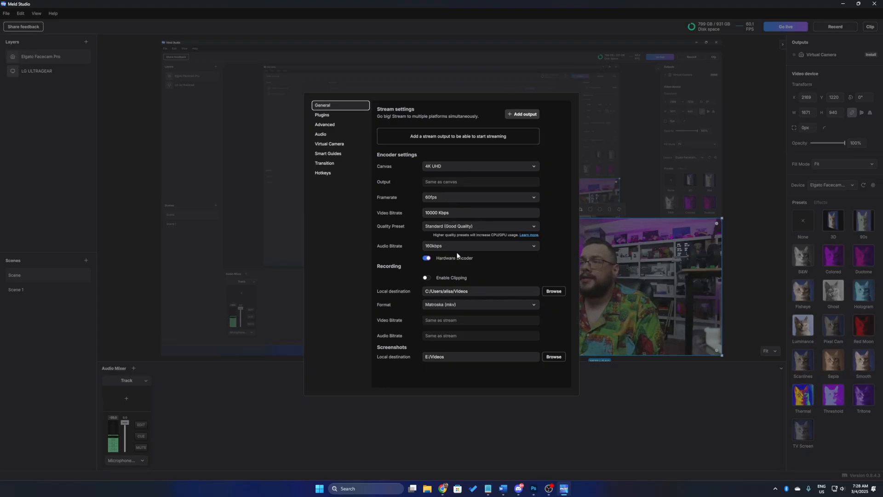
pyautogui.moveTo(453, 286)
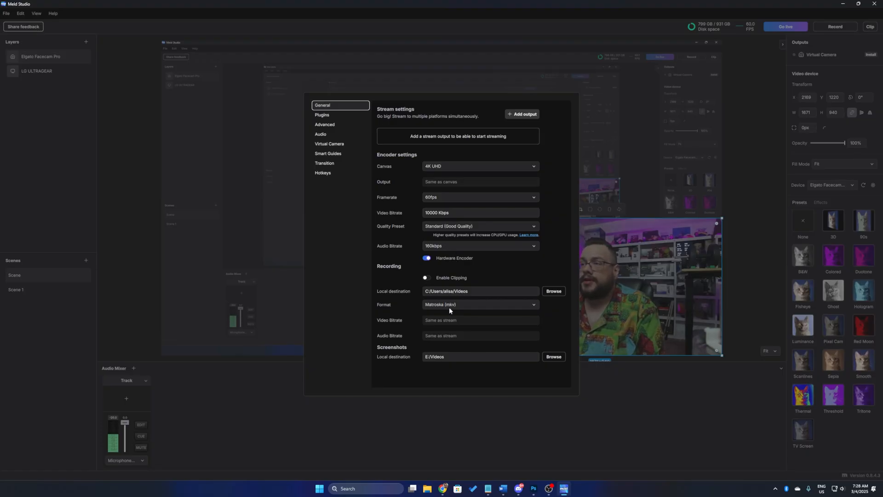
pyautogui.click(326, 114)
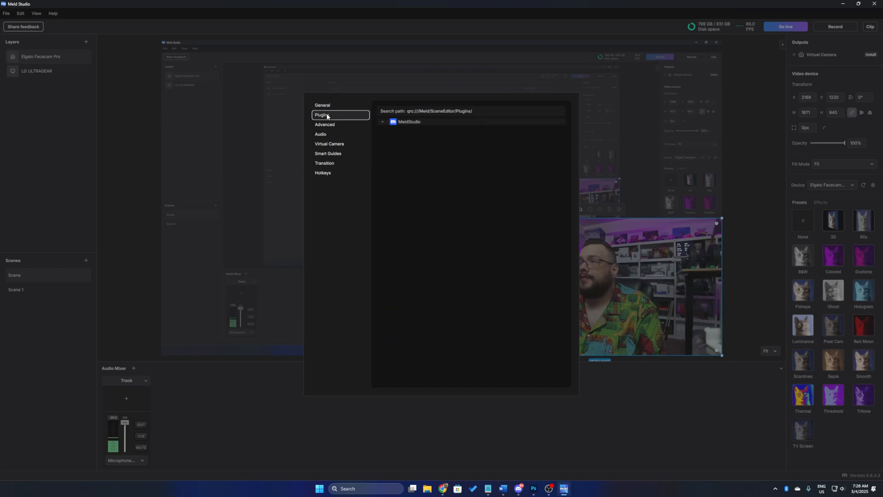
pyautogui.click(329, 144)
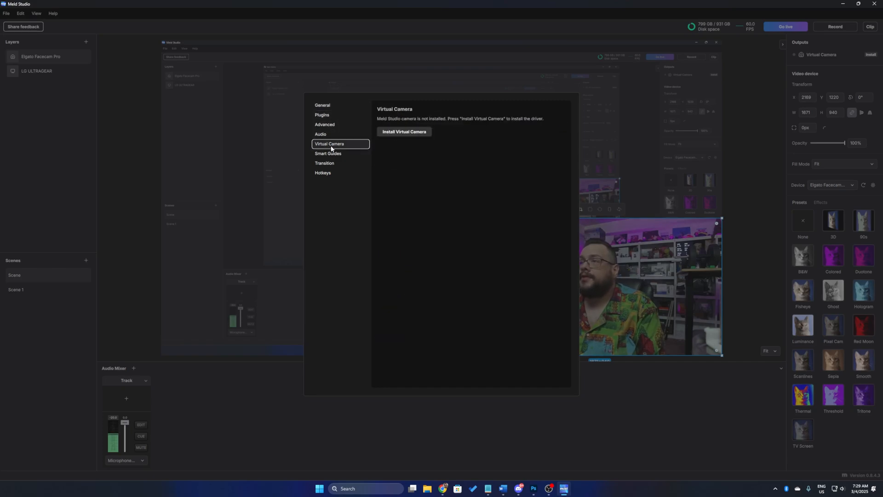
pyautogui.moveTo(339, 158)
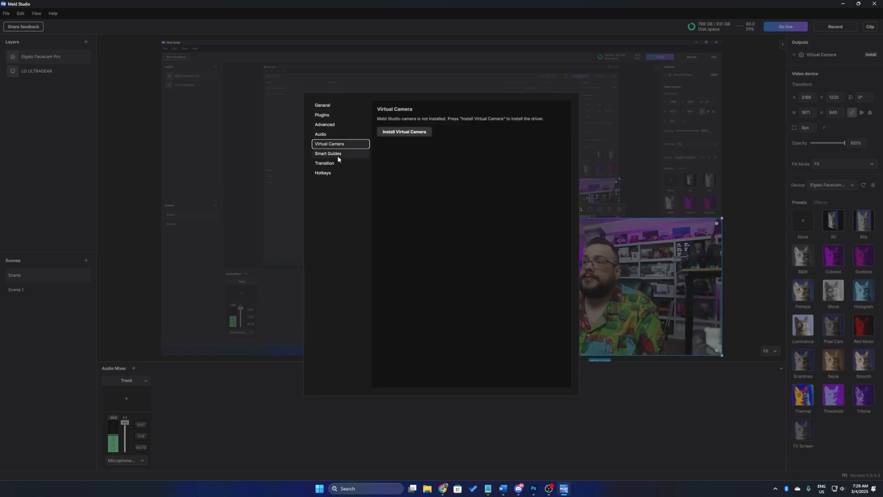
pyautogui.click(328, 153)
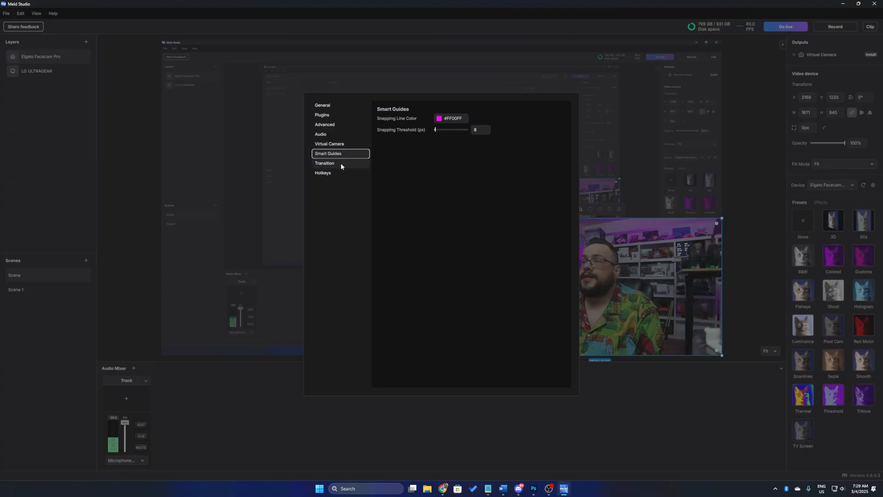
pyautogui.click(325, 163)
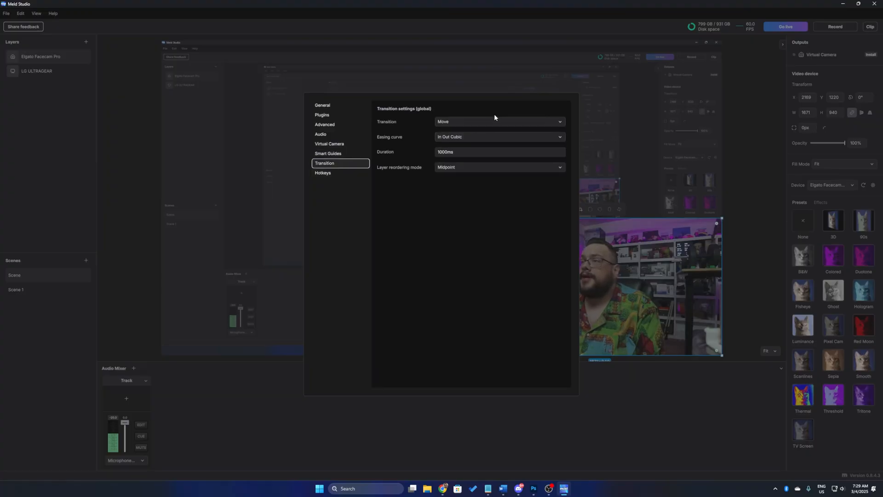
pyautogui.click(499, 121)
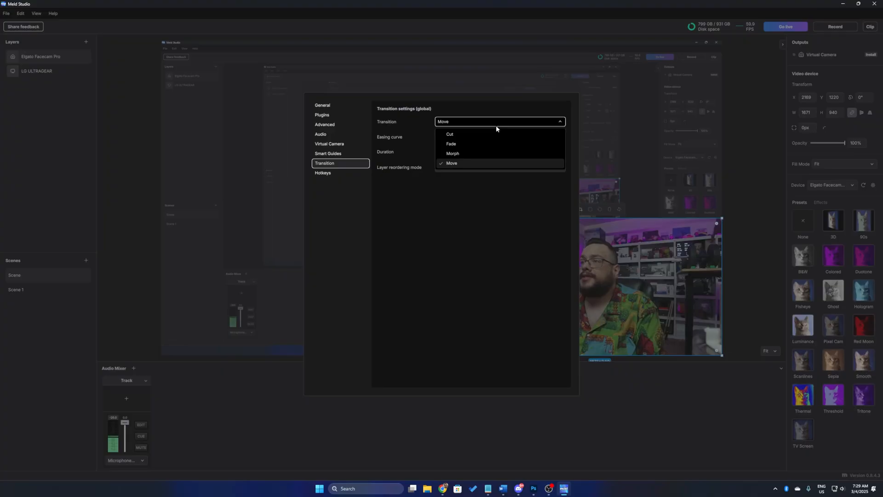
pyautogui.click(323, 173)
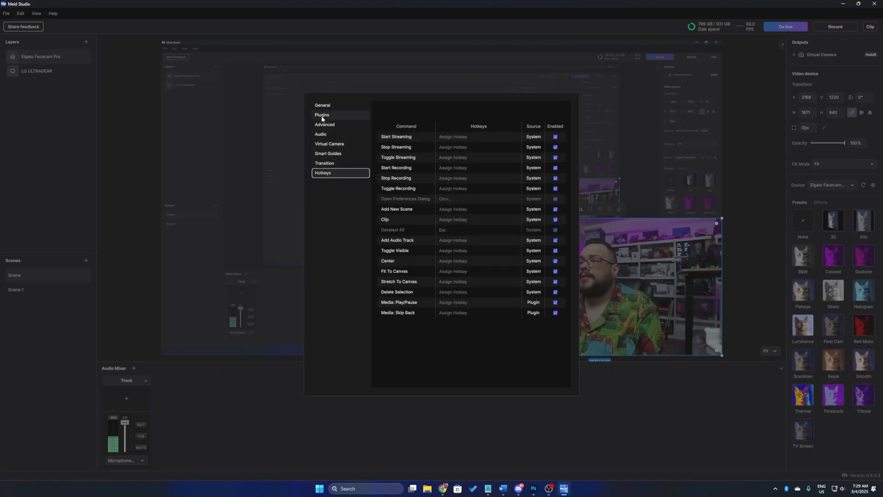
pyautogui.click(322, 114)
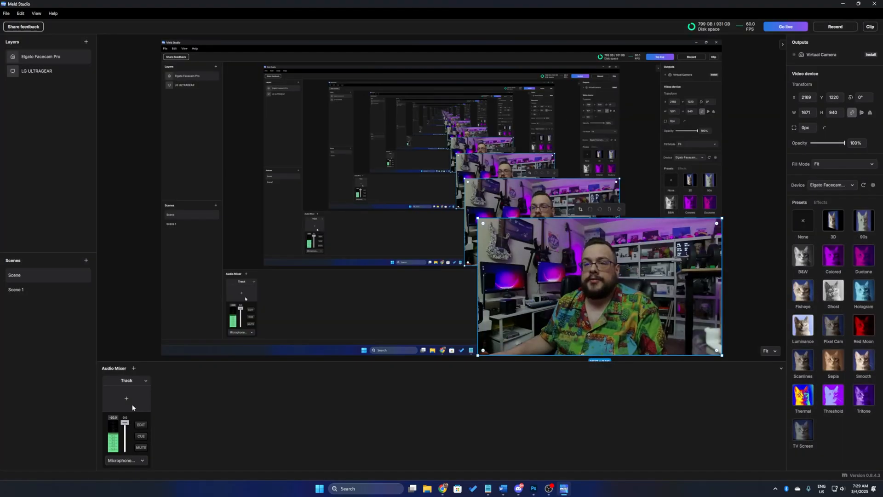
pyautogui.click(126, 397)
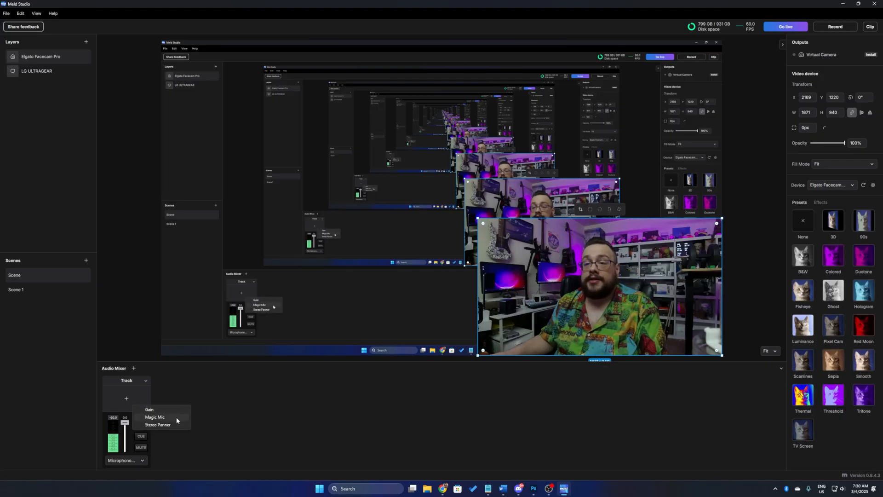
pyautogui.click(154, 416)
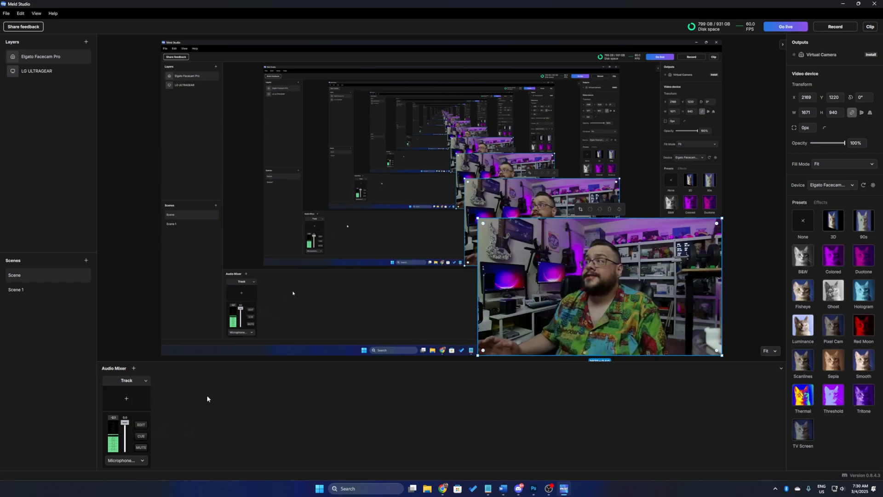
pyautogui.click(41, 71)
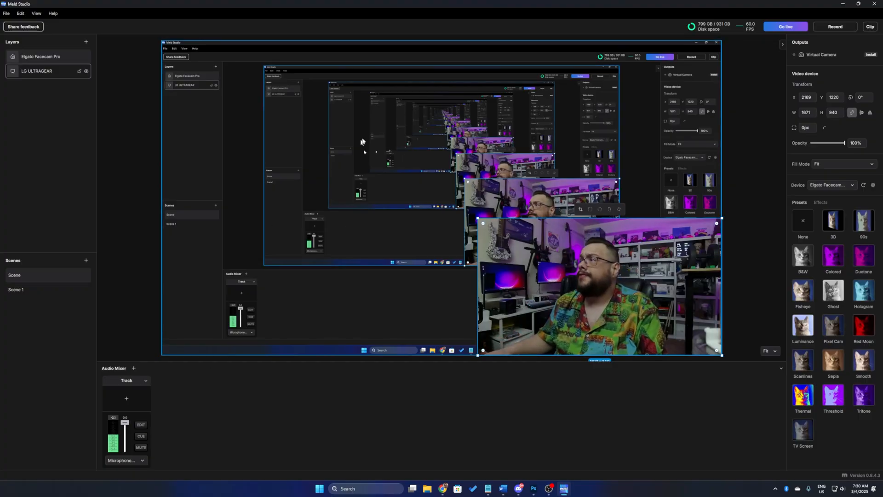